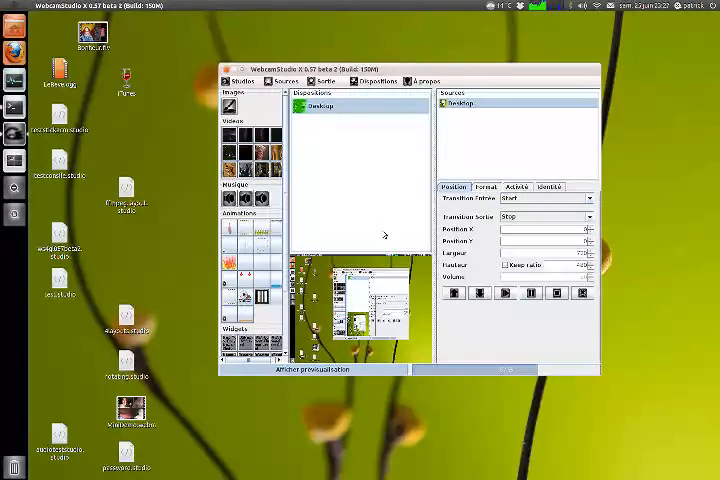
Step: Add a new layout from the Dispositions list and begin renaming it
right_click(320, 105)
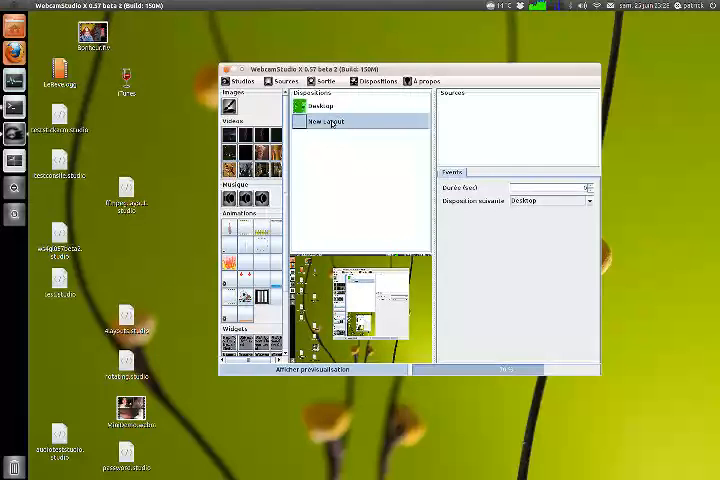
double_click(322, 120)
type("Animation")
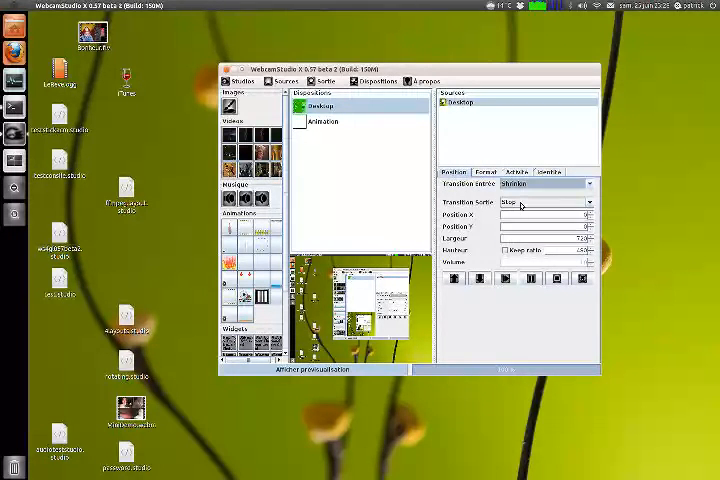
Step: Set the Desktop source's exit transition to ShrinkOut and bring up the Animation layout's options
left_click(550, 202)
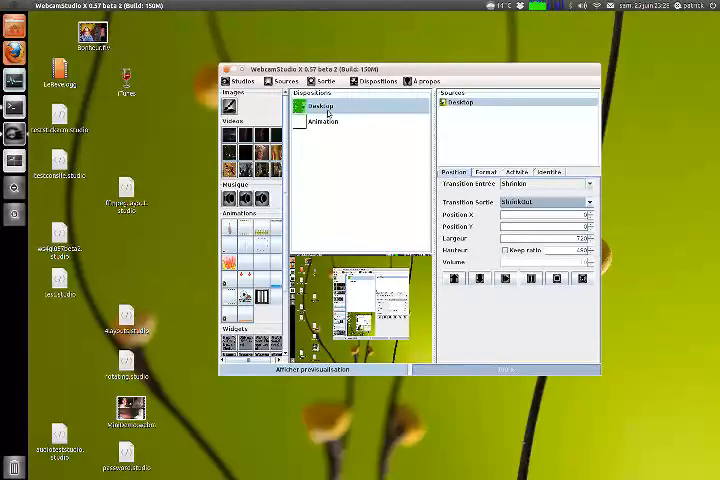
right_click(322, 120)
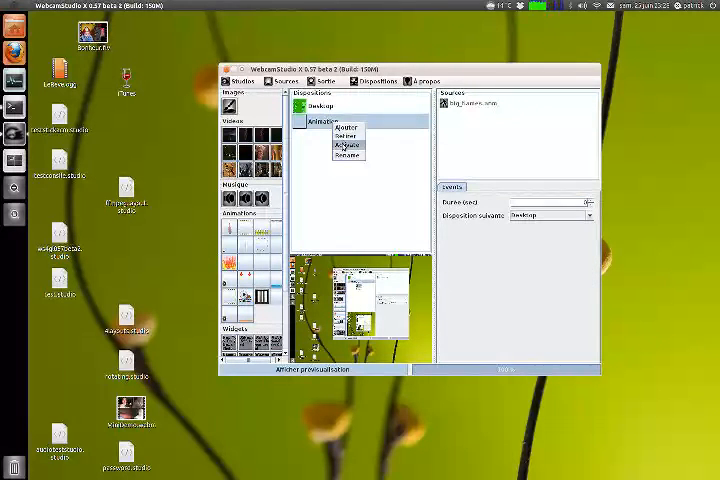